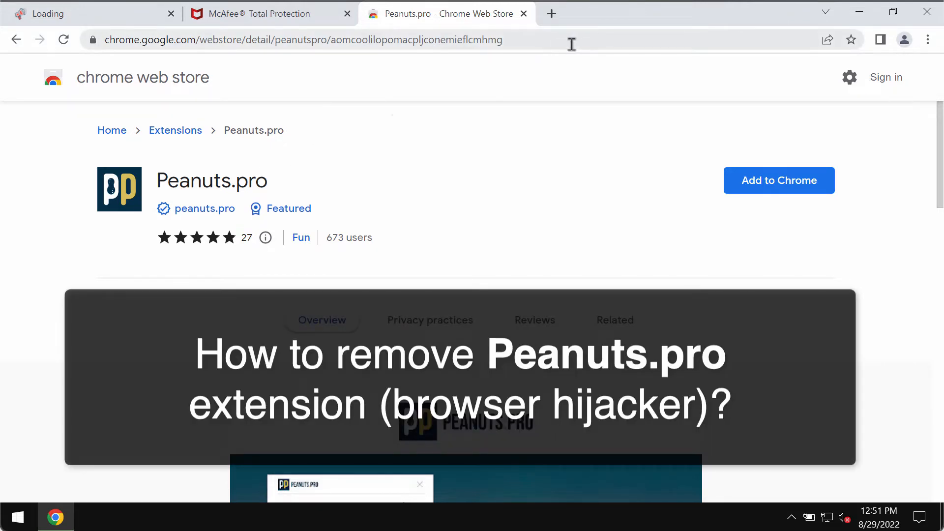
{"action": "mouse_move", "coordinate": [274, 189]}
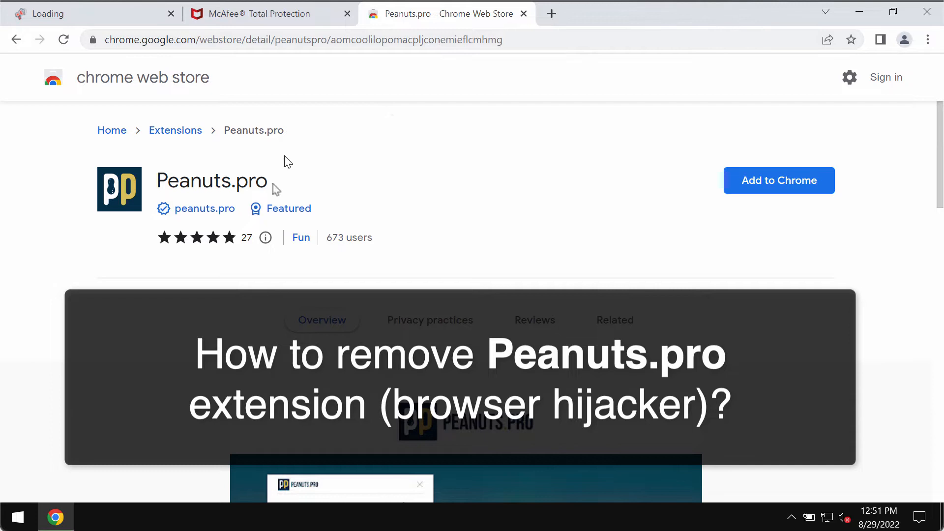
Add the Peanuts.pro extension to Chrome from its Chrome Web Store page
{"action": "scroll", "scroll_direction": "down", "scroll_amount": 3}
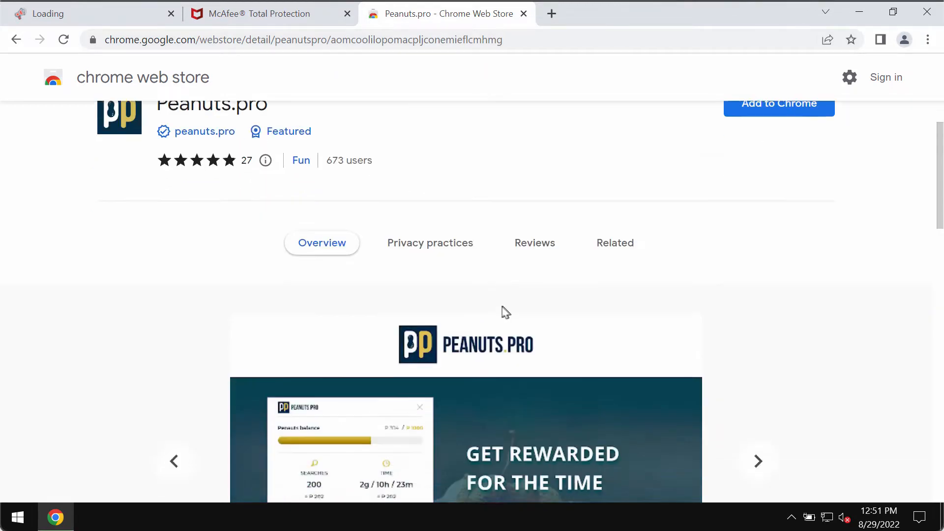
{"action": "scroll", "scroll_direction": "down", "scroll_amount": 3}
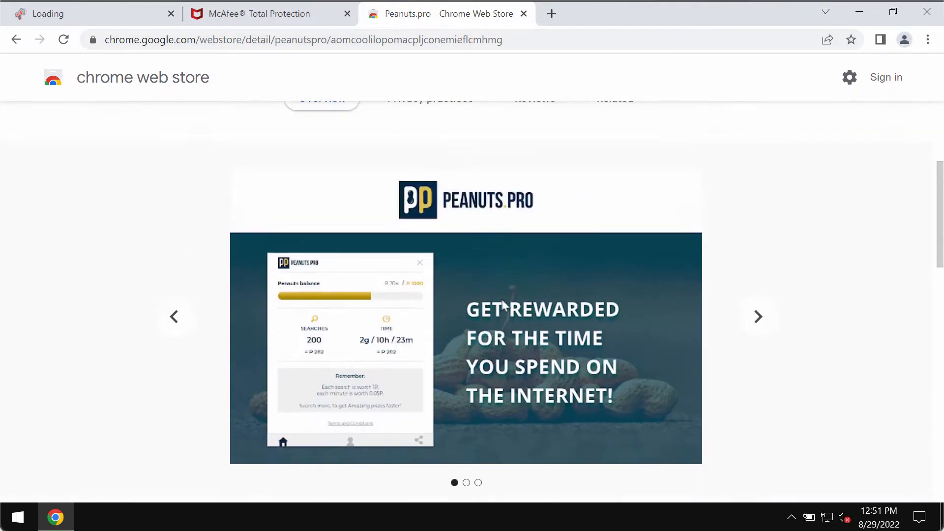
{"action": "scroll", "scroll_direction": "down", "scroll_amount": 3}
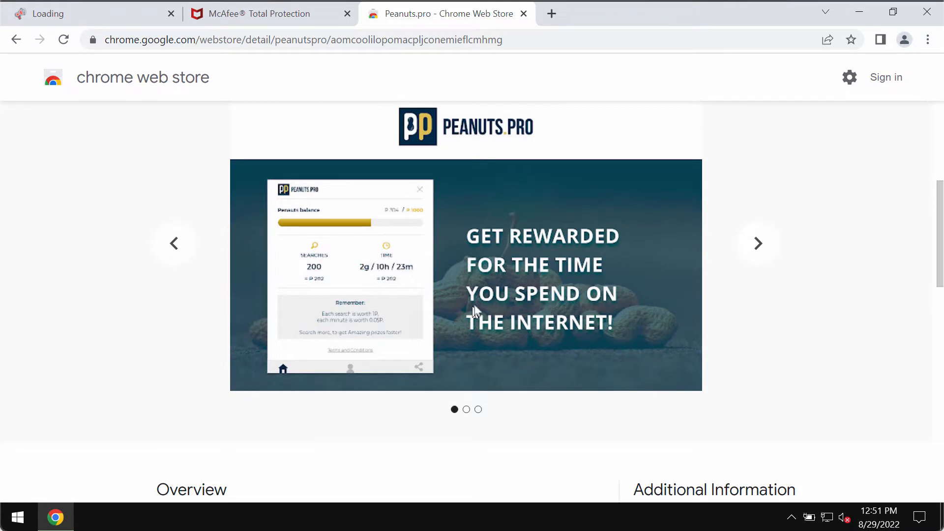
{"action": "mouse_move", "coordinate": [643, 196]}
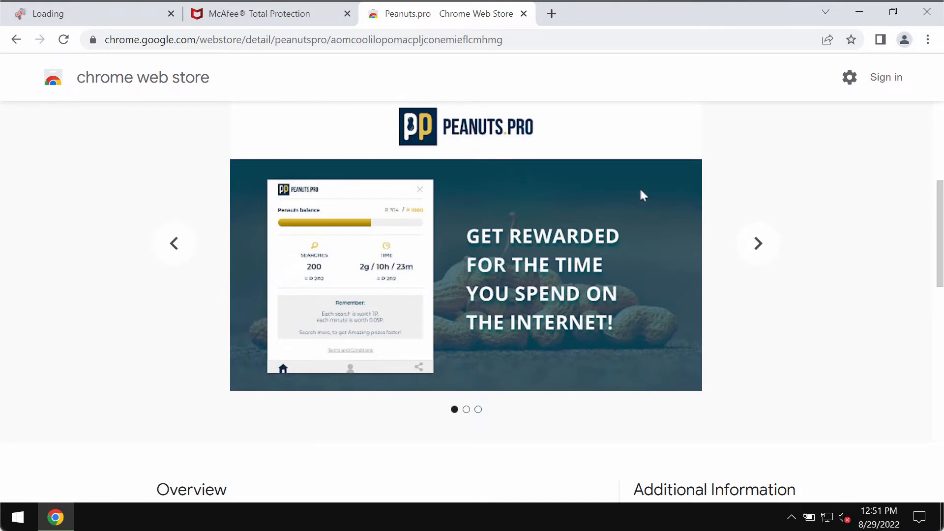
{"action": "mouse_move", "coordinate": [651, 228]}
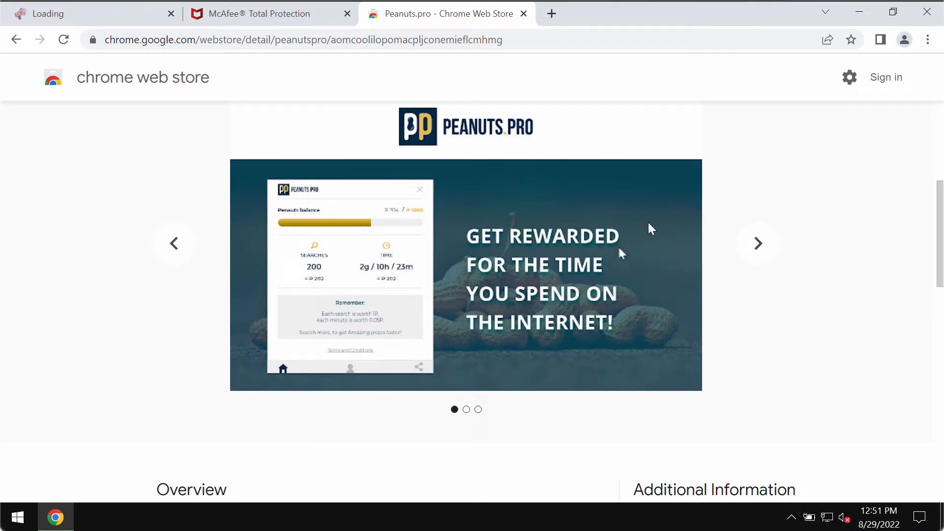
{"action": "mouse_move", "coordinate": [621, 271]}
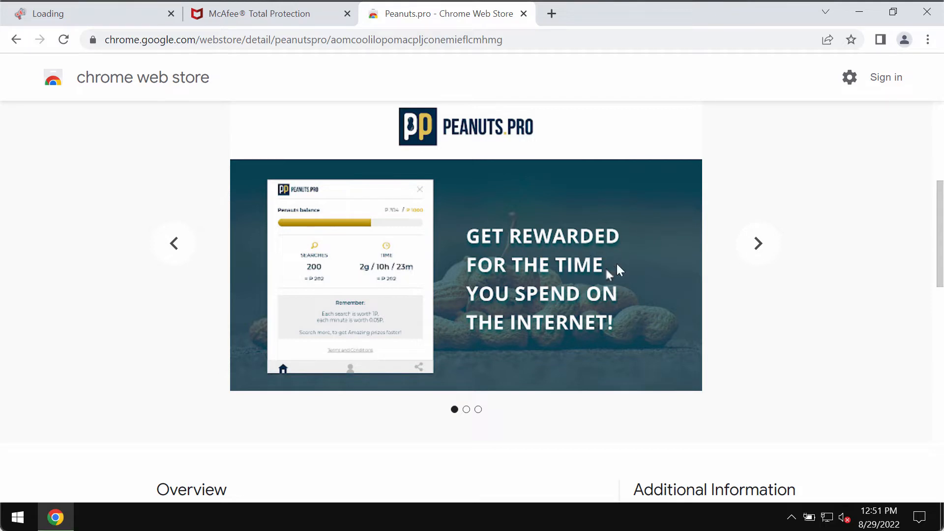
{"action": "scroll", "scroll_direction": "down", "scroll_amount": 3}
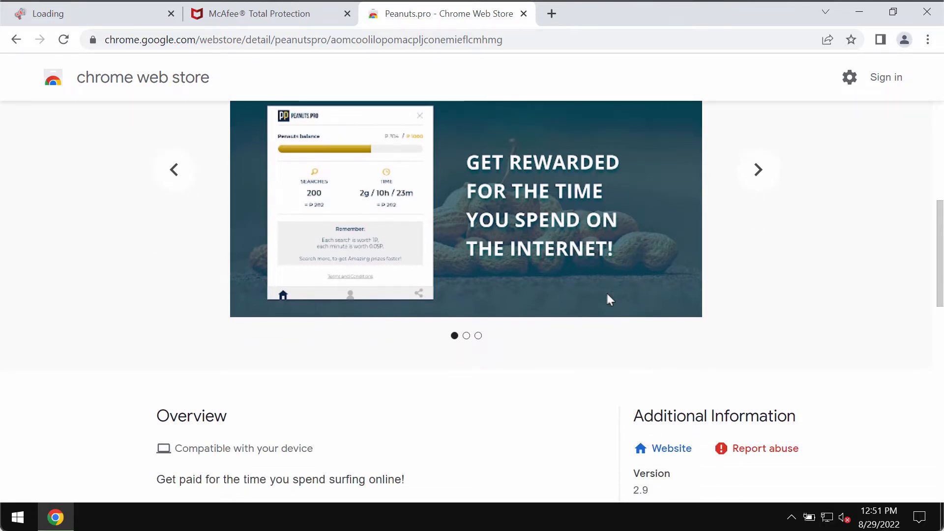
{"action": "scroll", "scroll_direction": "up", "scroll_amount": 3}
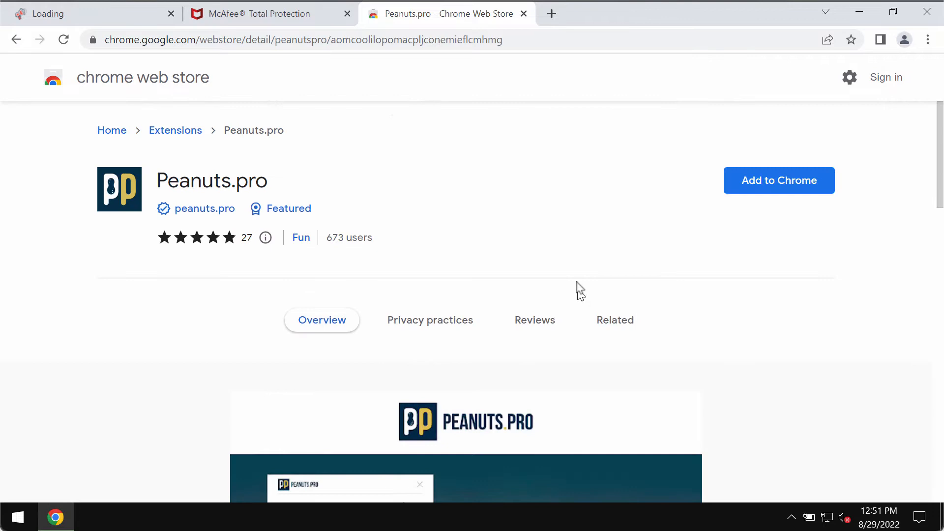
{"action": "mouse_move", "coordinate": [360, 142]}
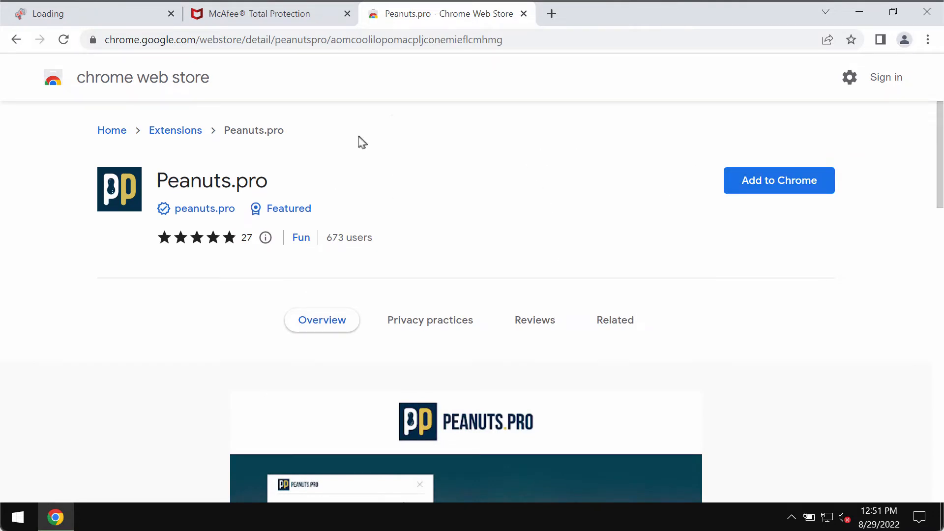
{"action": "mouse_move", "coordinate": [226, 126]}
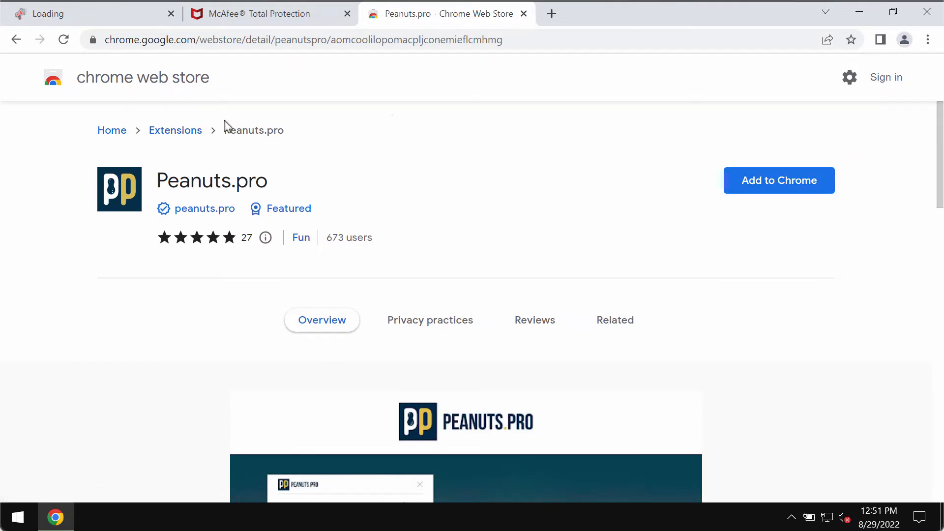
{"action": "mouse_move", "coordinate": [286, 233]}
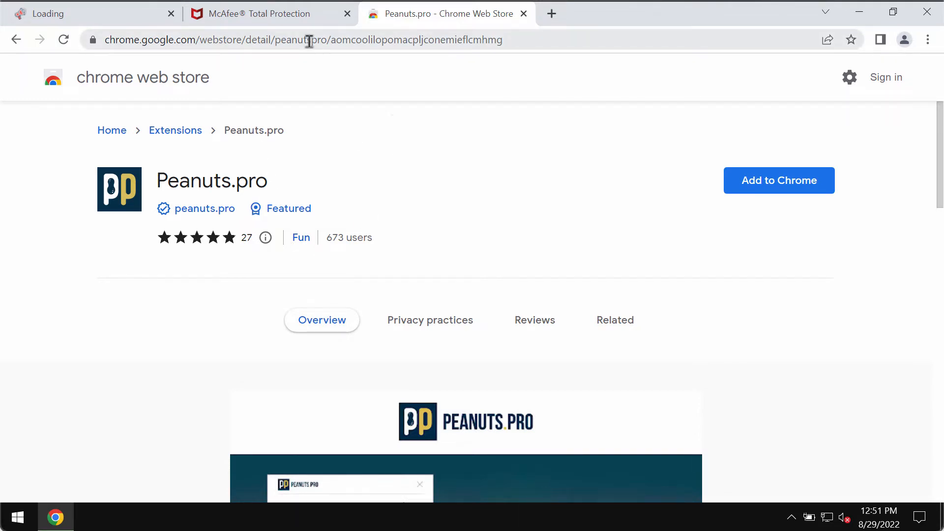
{"action": "mouse_move", "coordinate": [710, 84]}
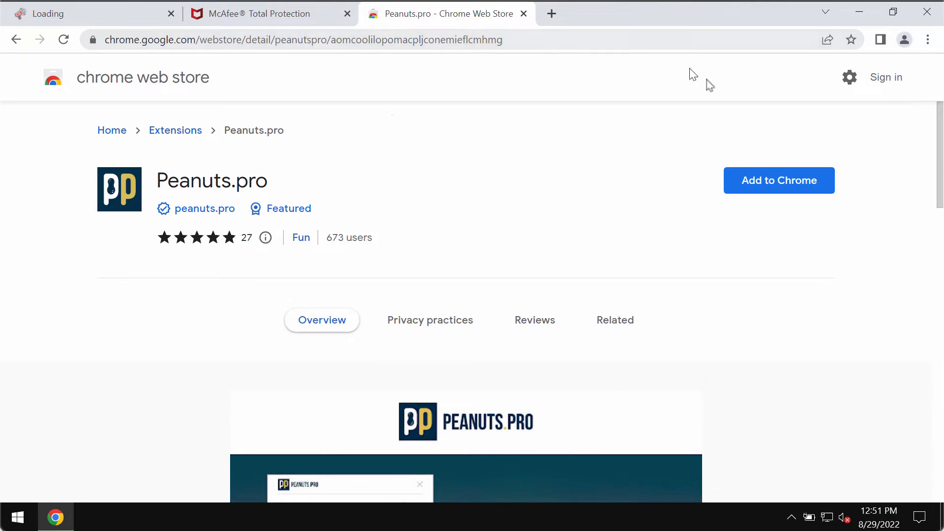
{"action": "mouse_move", "coordinate": [778, 180]}
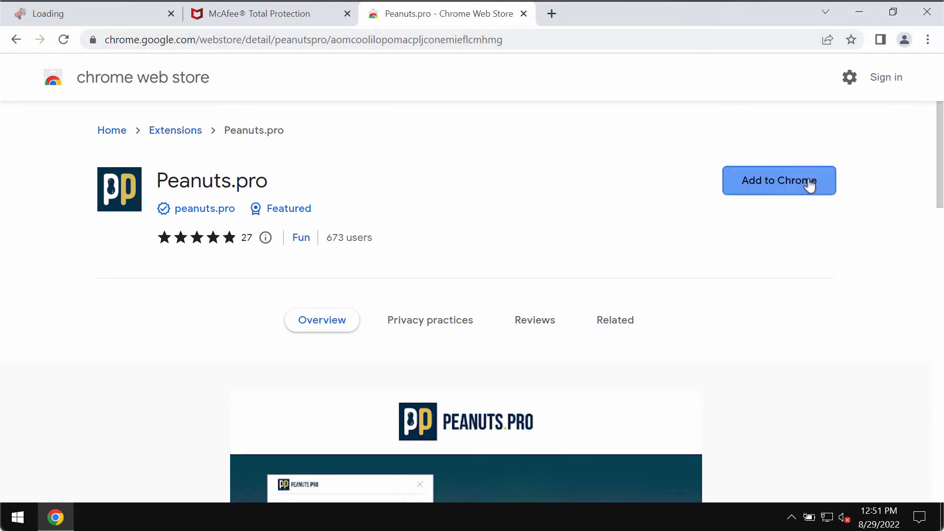
{"action": "left_click", "coordinate": [779, 180]}
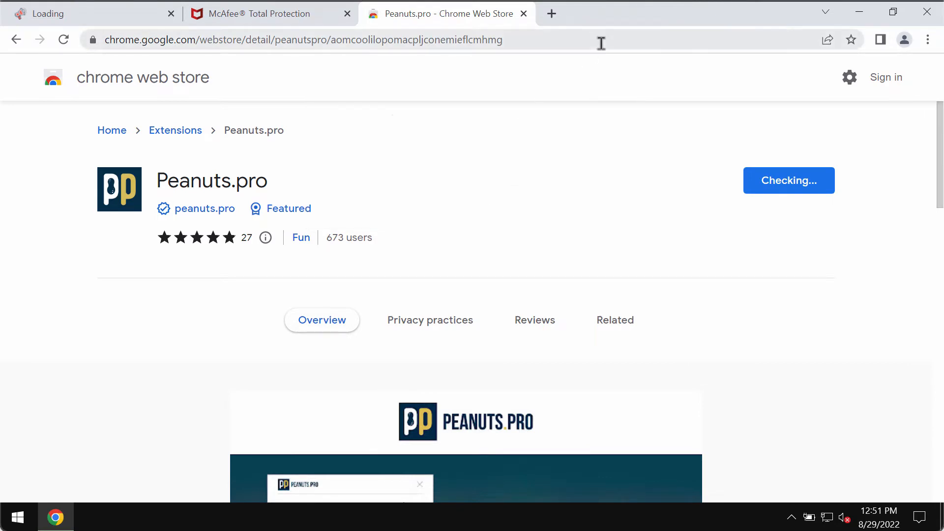
{"action": "mouse_move", "coordinate": [577, 40]}
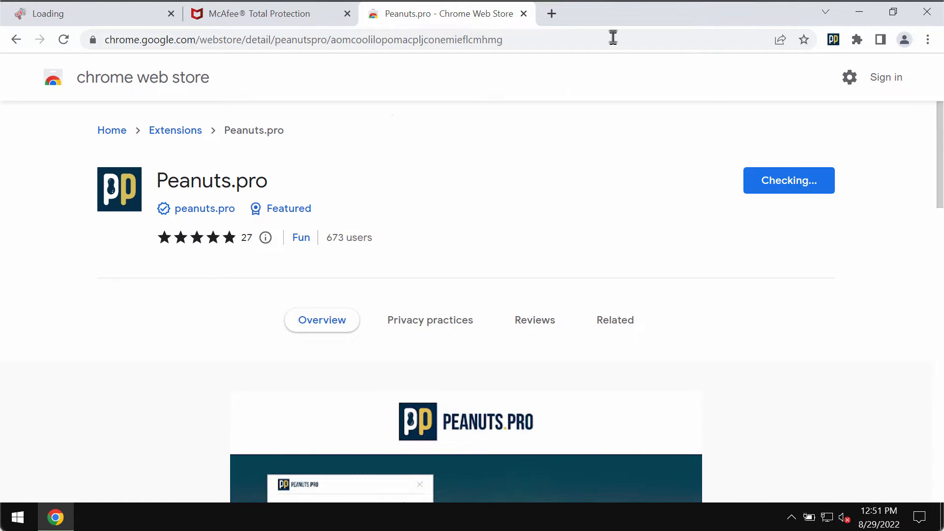
{"action": "left_click", "coordinate": [550, 13]}
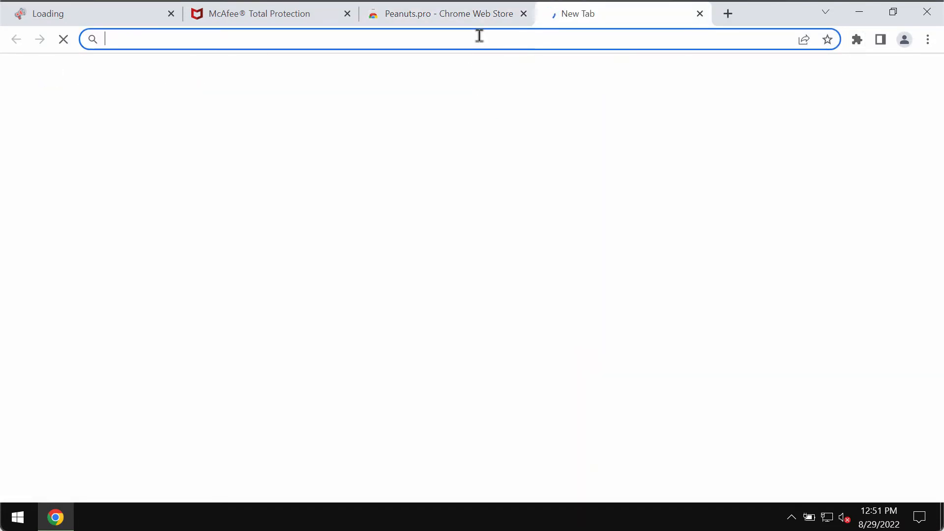
Search 'ca' from the new tab, see it land on peanuts.pro, then close that tab
{"action": "type", "text": "cae"}
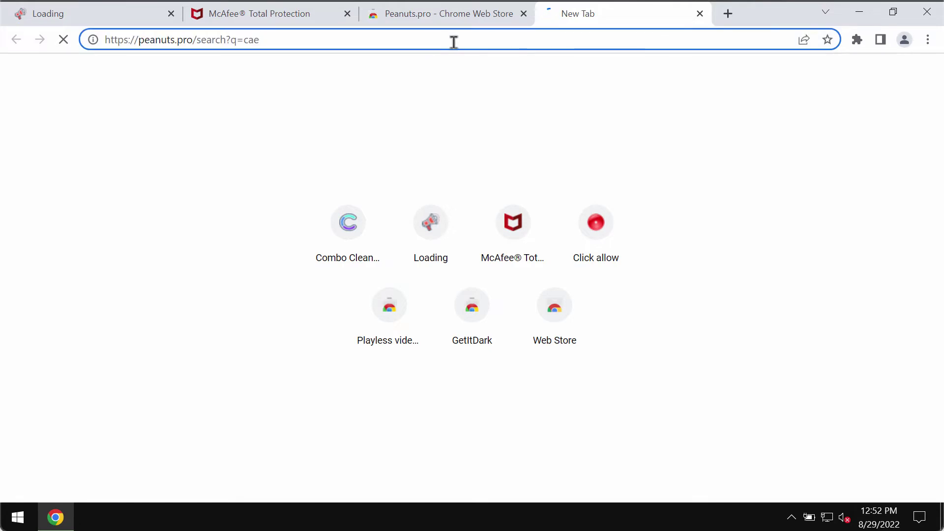
{"action": "key", "text": "Return"}
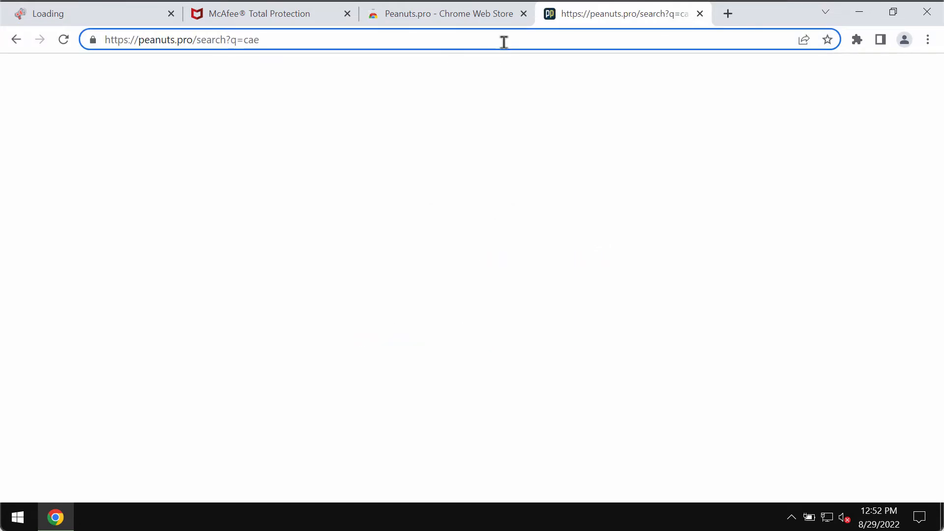
{"action": "key", "text": "Return"}
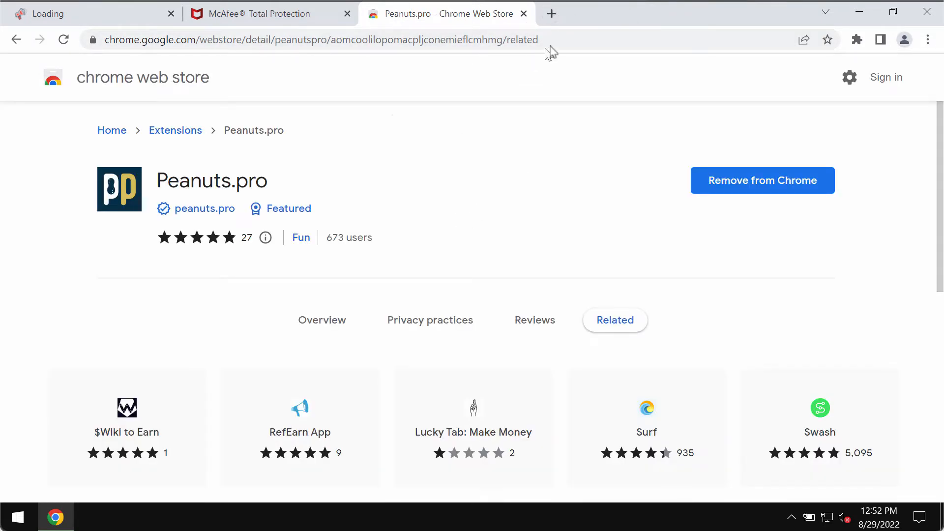
{"action": "mouse_move", "coordinate": [663, 27]}
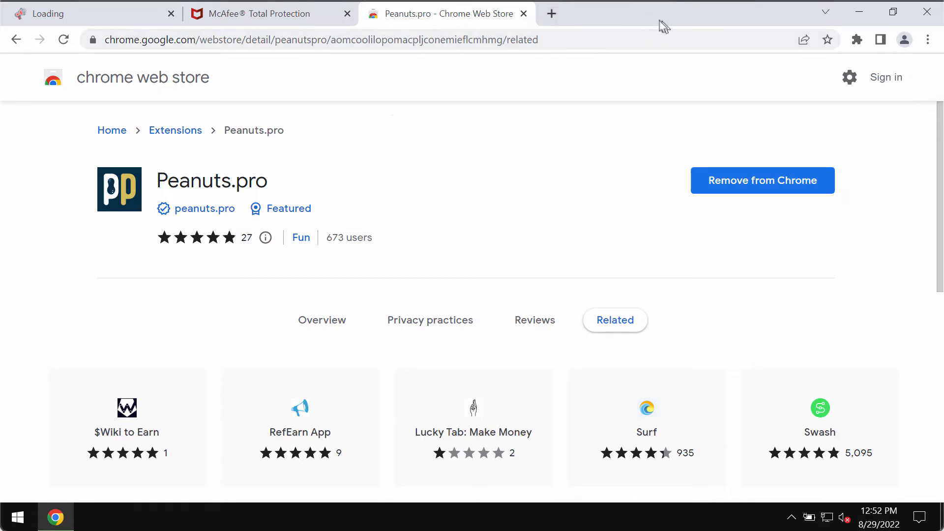
{"action": "mouse_move", "coordinate": [928, 40]}
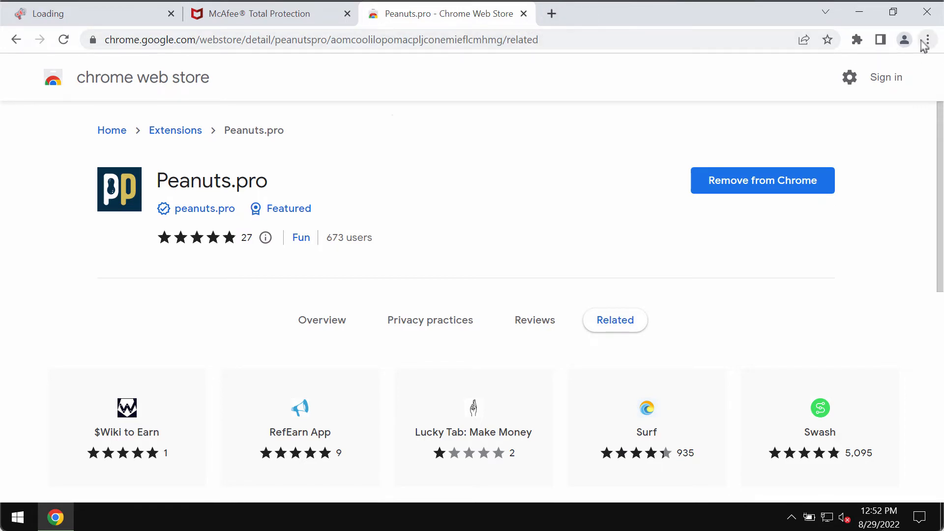
Go to Chrome's Extensions page through More tools to remove Peanuts.pro
{"action": "left_click", "coordinate": [927, 40]}
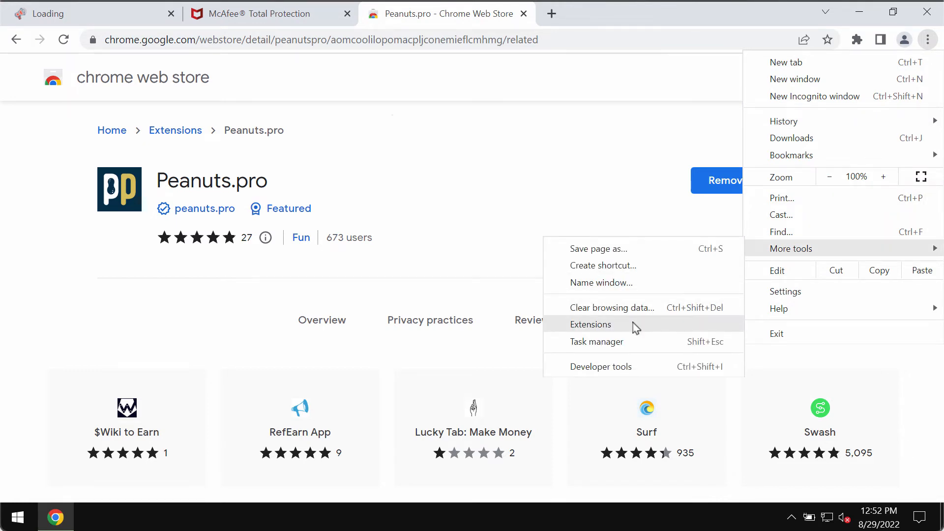
{"action": "left_click", "coordinate": [591, 325]}
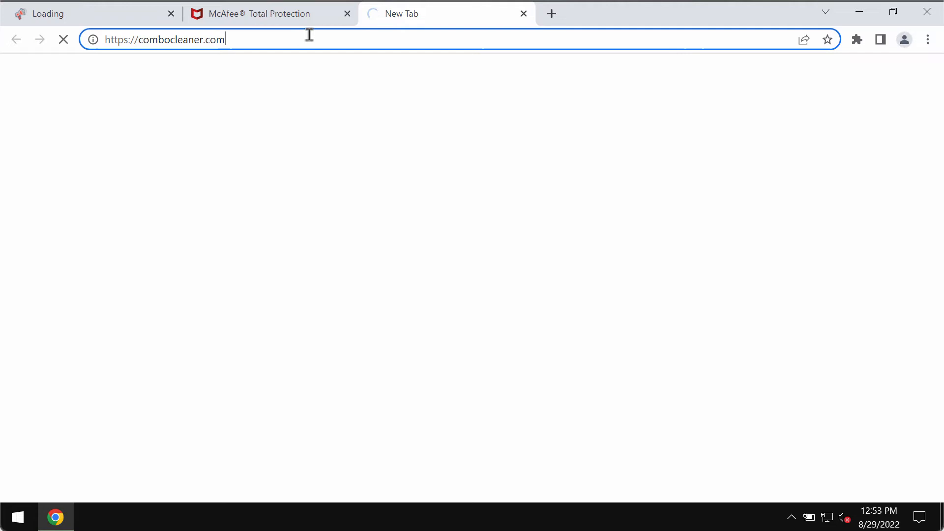
Go to combocleaner.com from the address bar
{"action": "left_click", "coordinate": [164, 39]}
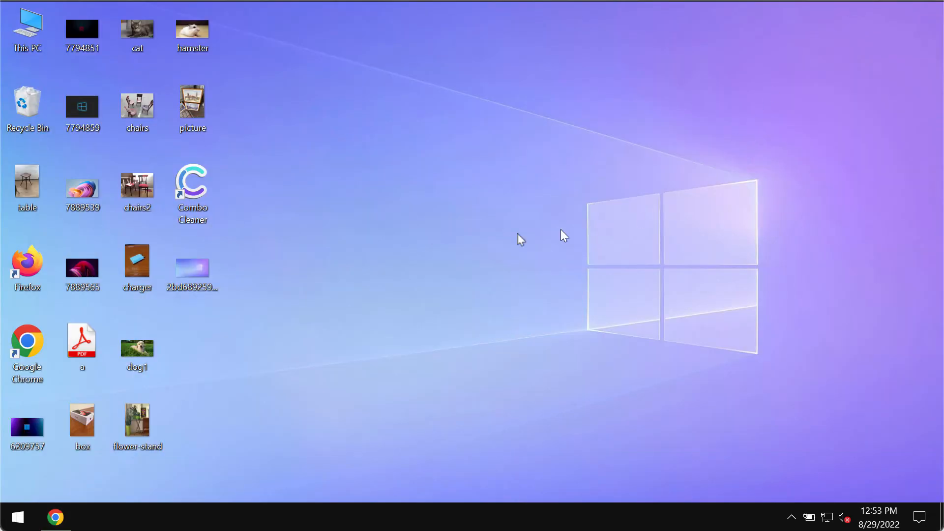
Select the Combo Cleaner desktop shortcut and launch the app
{"action": "left_click", "coordinate": [192, 183]}
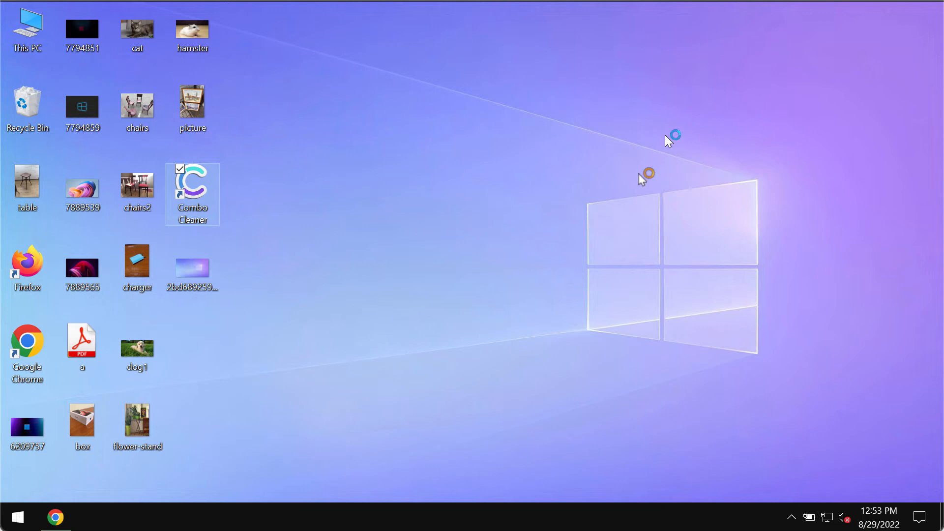
{"action": "mouse_move", "coordinate": [445, 9]}
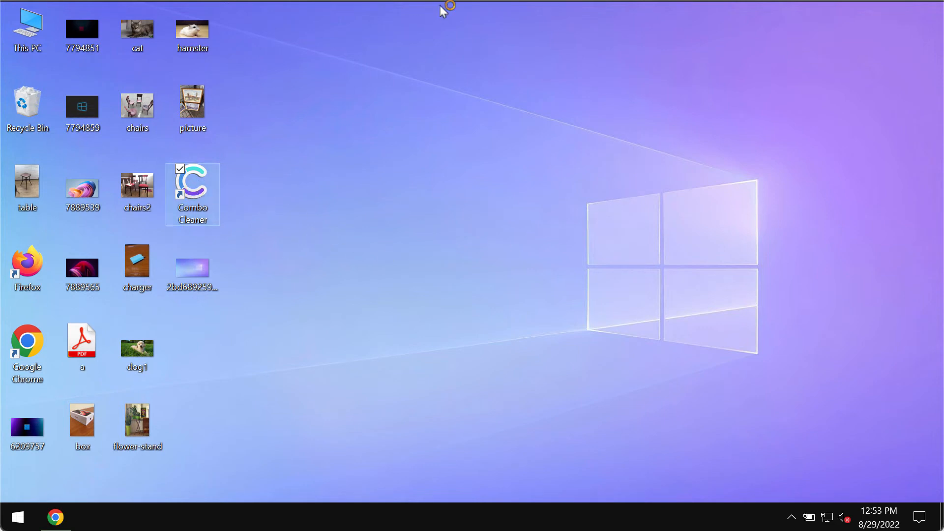
{"action": "double_click", "coordinate": [193, 182]}
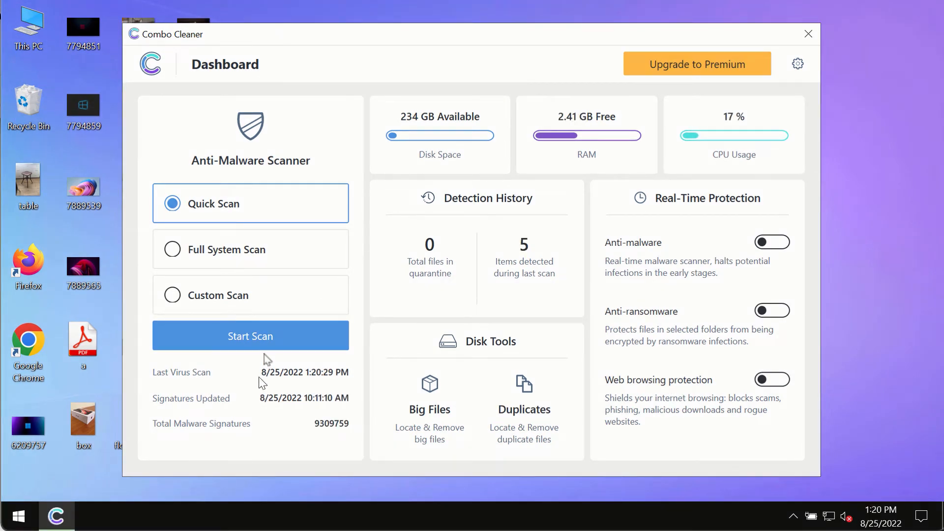
{"action": "mouse_move", "coordinate": [250, 335]}
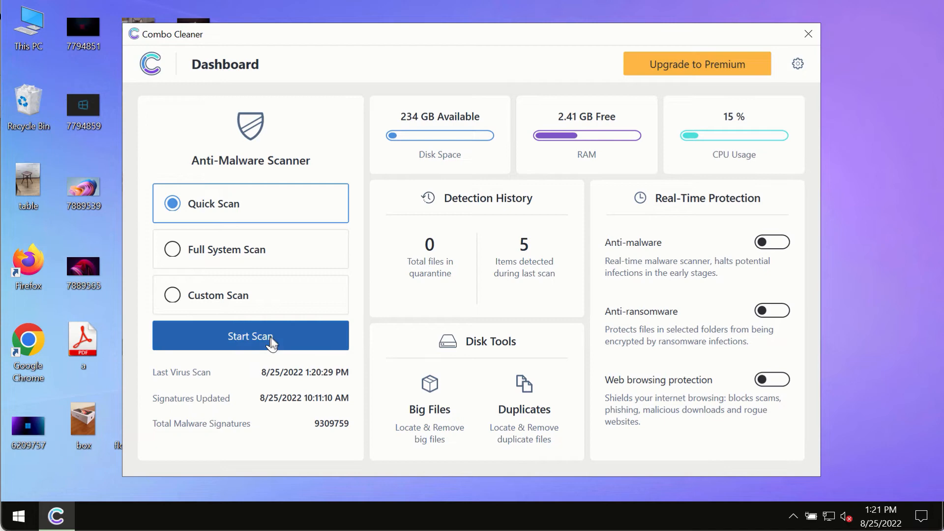
Start the Quick Scan, return to the dashboard, then reopen the running scan's progress
{"action": "left_click", "coordinate": [250, 336]}
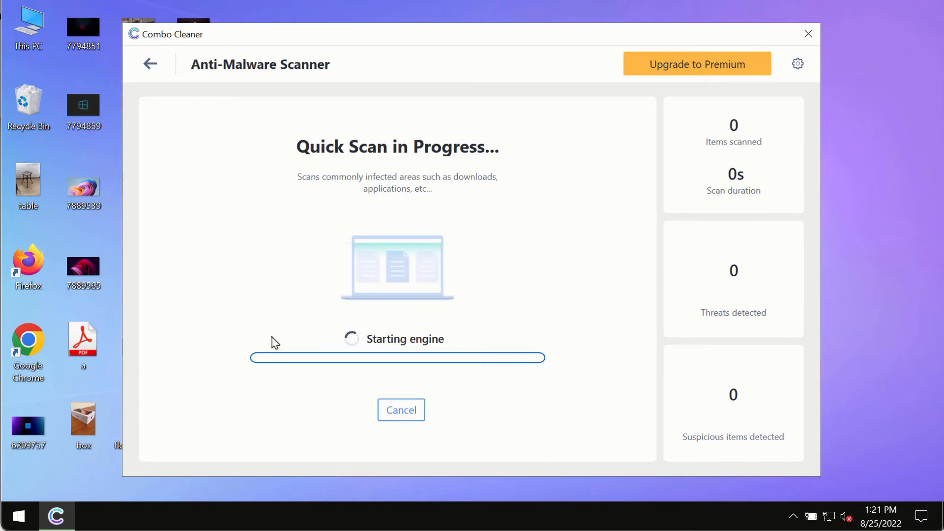
{"action": "left_click", "coordinate": [150, 64]}
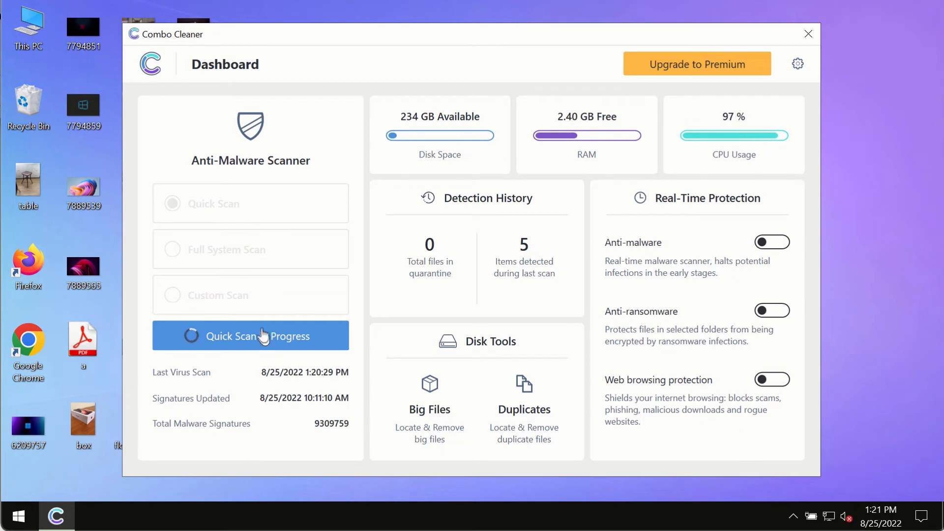
{"action": "left_click", "coordinate": [250, 336]}
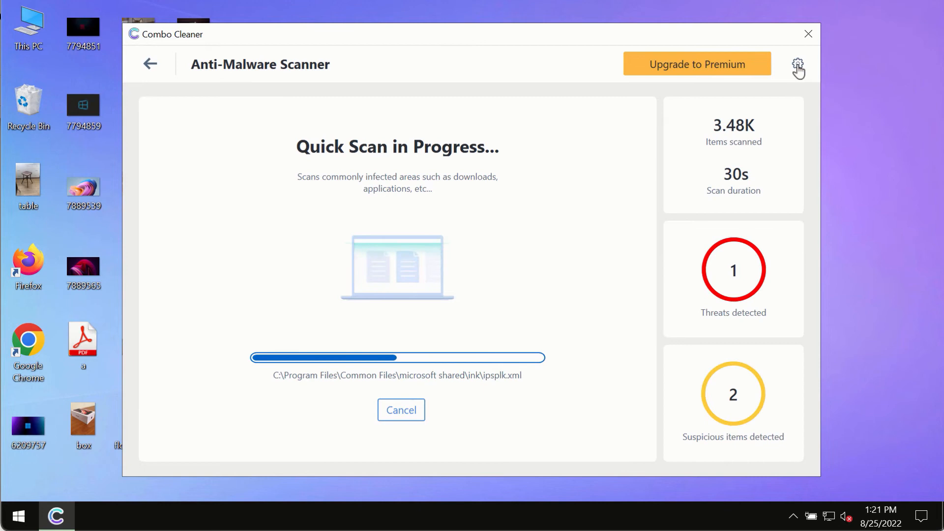
Open Settings on the Anti-Ransomware tab, showing no protected folders or trusted programs
{"action": "left_click", "coordinate": [797, 64]}
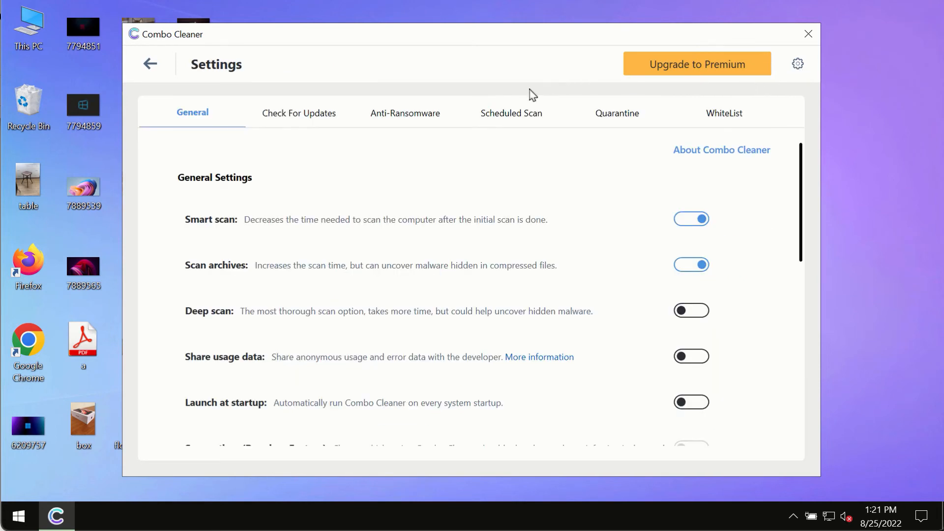
{"action": "mouse_move", "coordinate": [471, 63]}
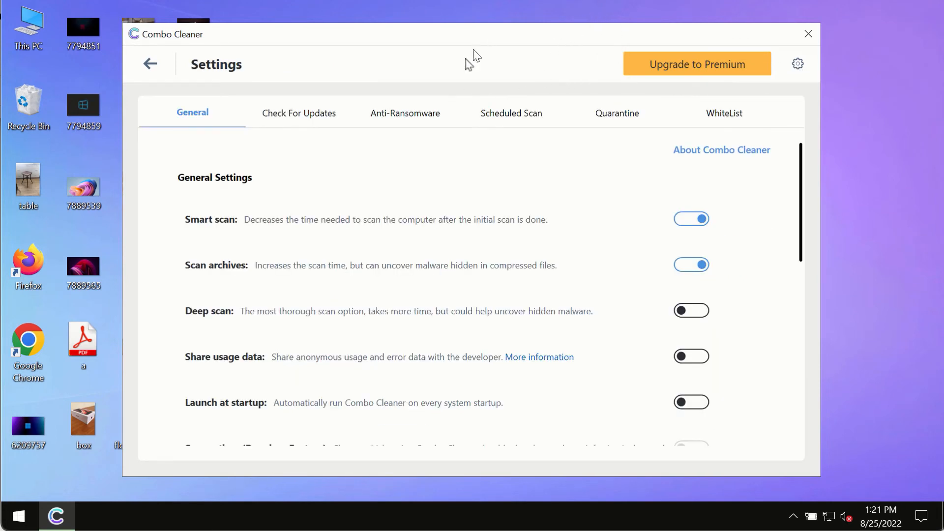
{"action": "left_click", "coordinate": [406, 113]}
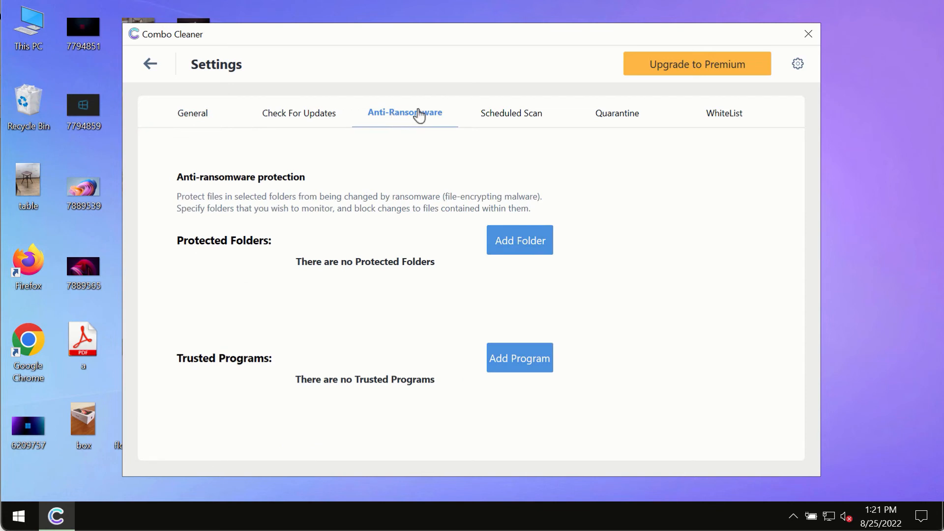
{"action": "mouse_move", "coordinate": [290, 187]}
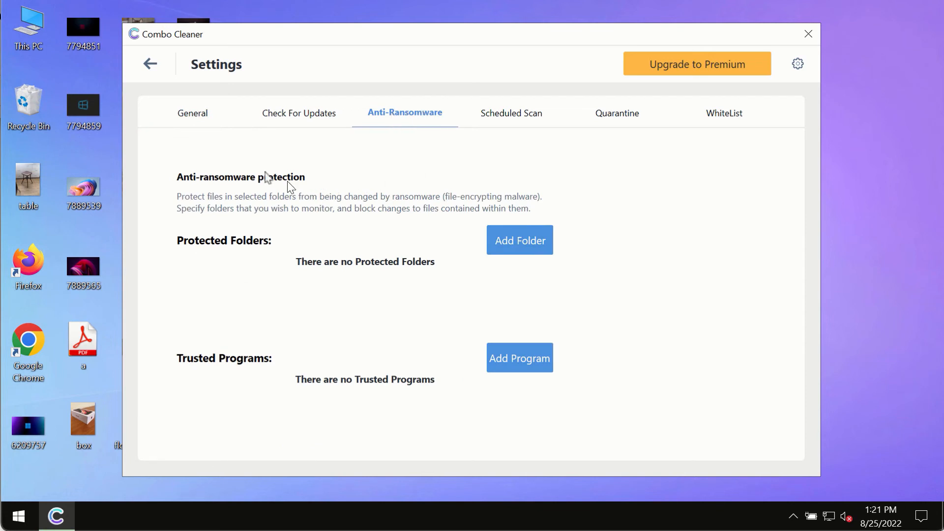
{"action": "mouse_move", "coordinate": [519, 247]}
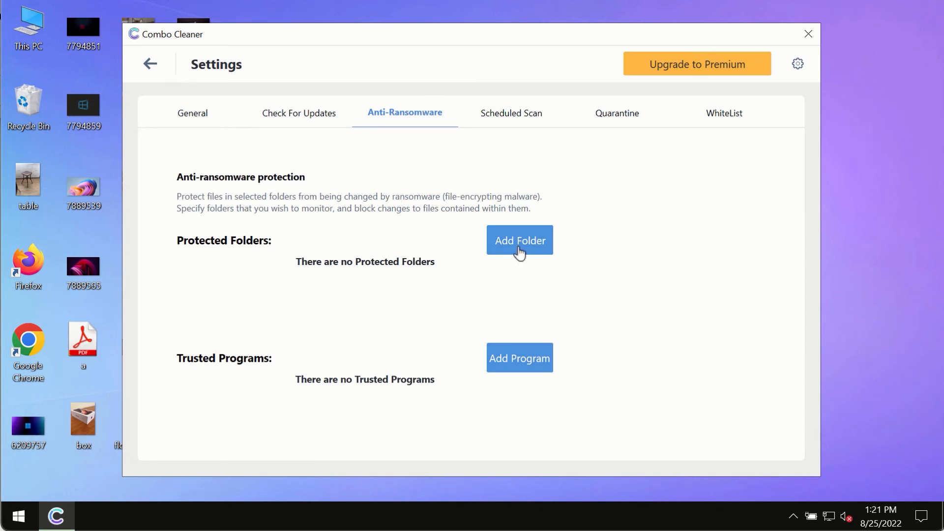
{"action": "mouse_move", "coordinate": [154, 157]}
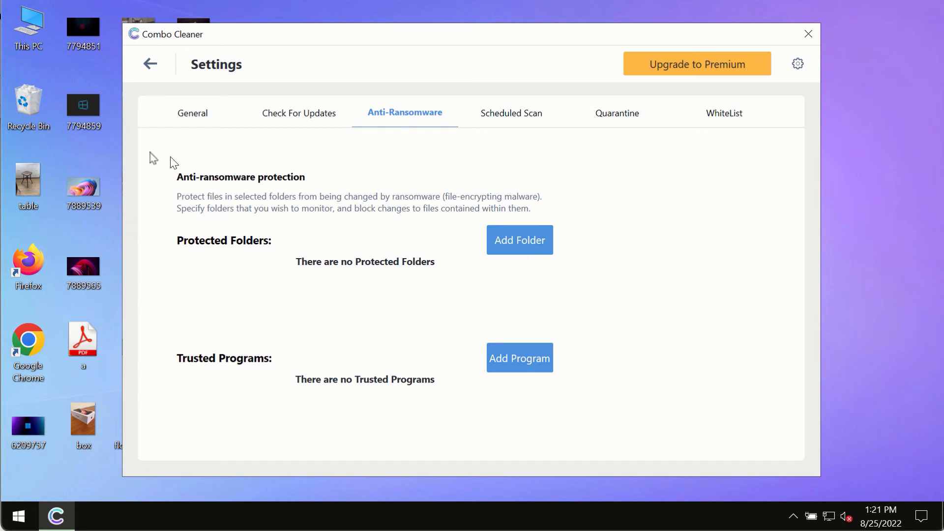
{"action": "mouse_move", "coordinate": [151, 64]}
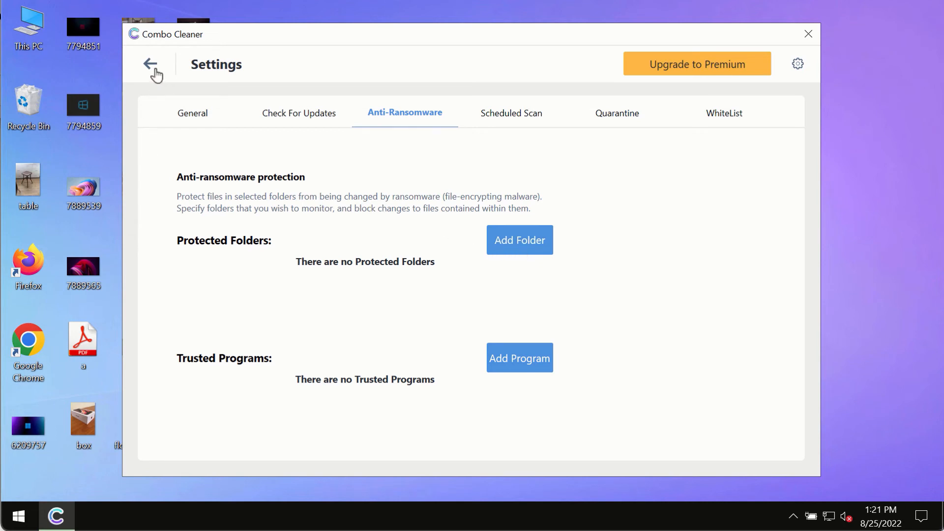
Leave Settings and reopen the Quick Scan, now showing four threats and two suspicious items
{"action": "left_click", "coordinate": [150, 63]}
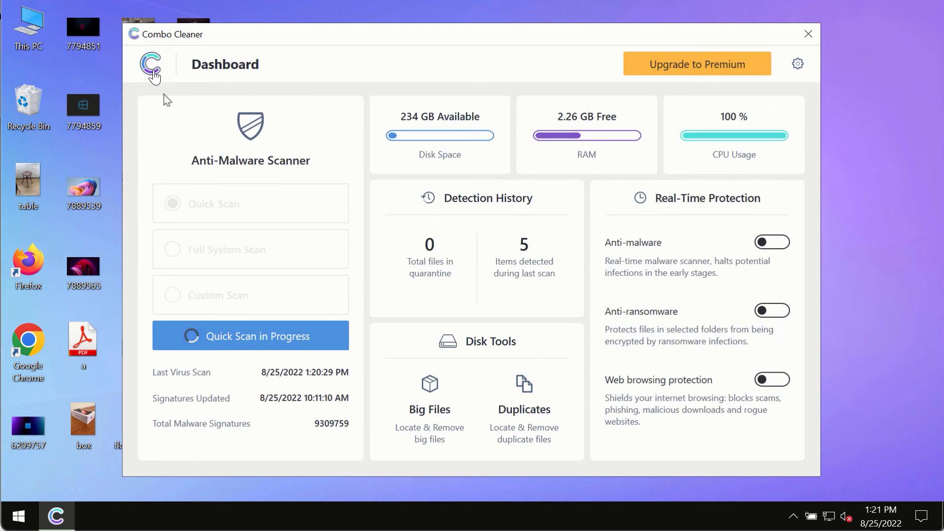
{"action": "left_click", "coordinate": [249, 335]}
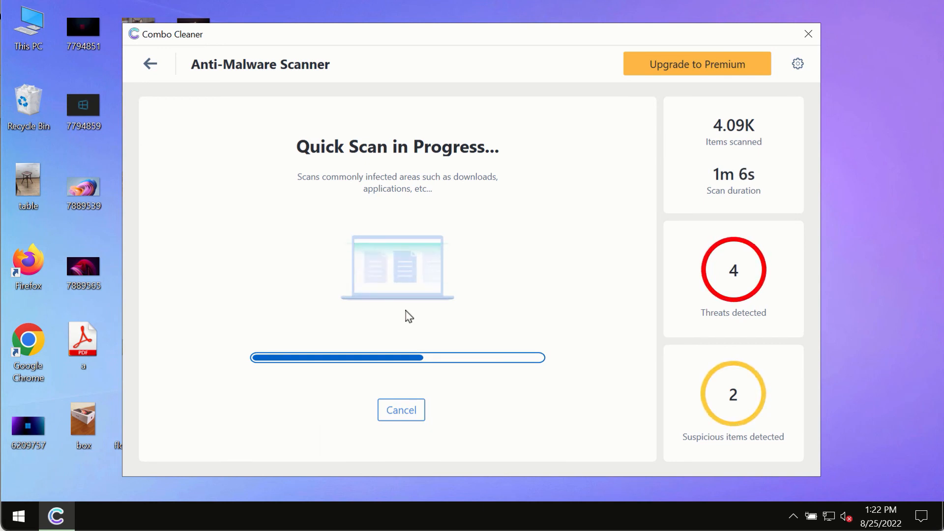
{"action": "mouse_move", "coordinate": [595, 169]}
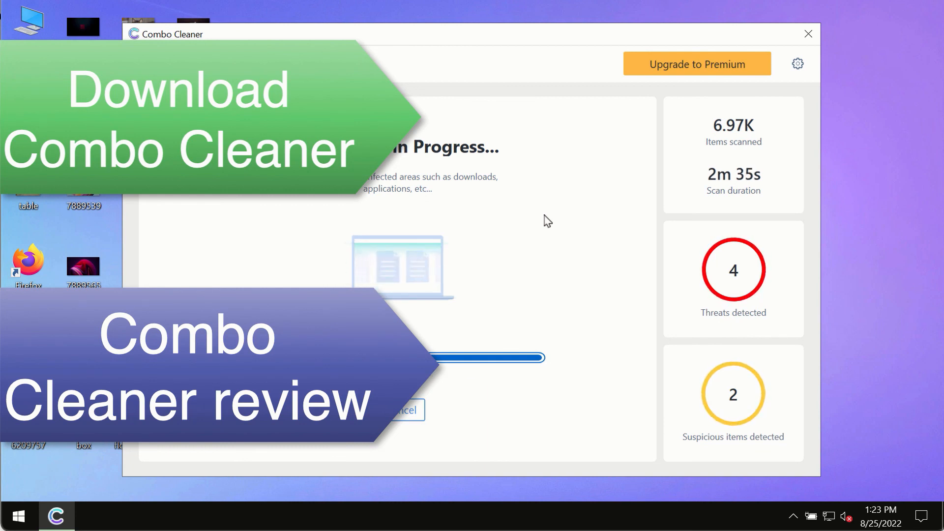
{"action": "mouse_move", "coordinate": [576, 191]}
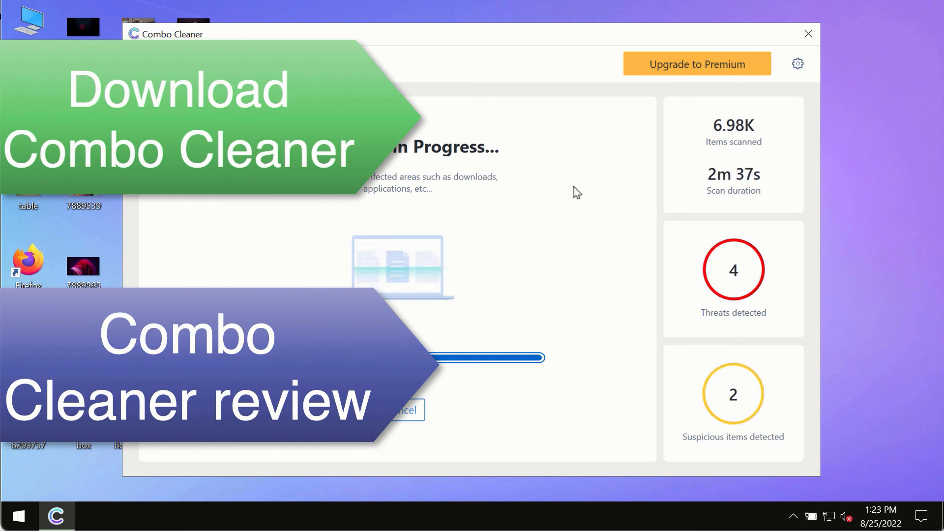
{"action": "mouse_move", "coordinate": [591, 199]}
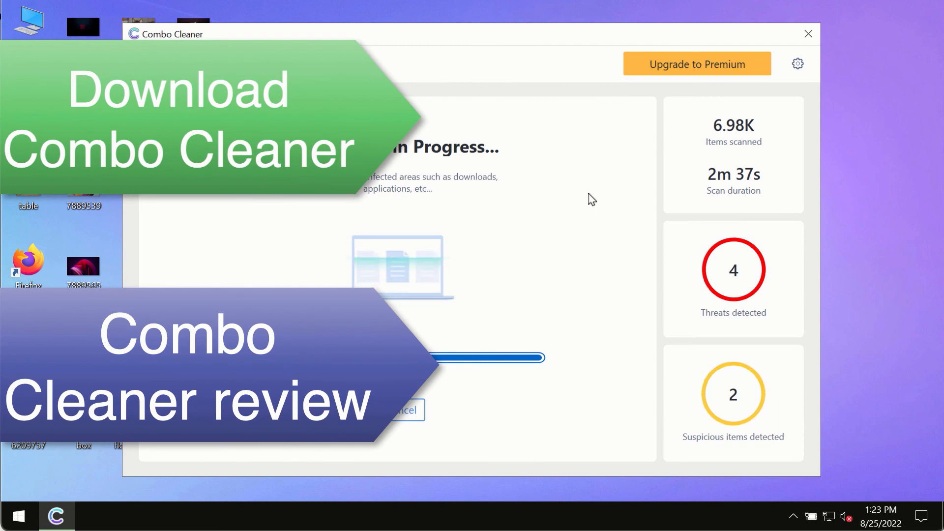